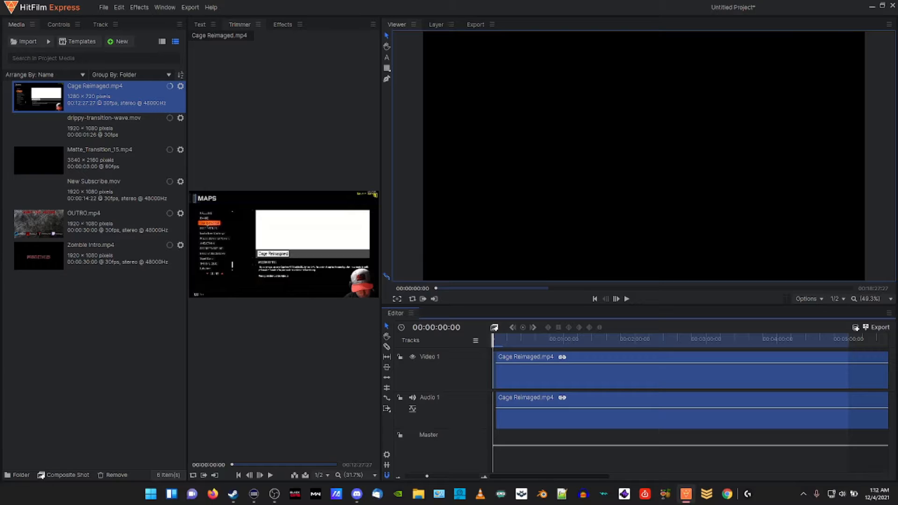
{"action": "mouse_move", "coordinate": [827, 381]}
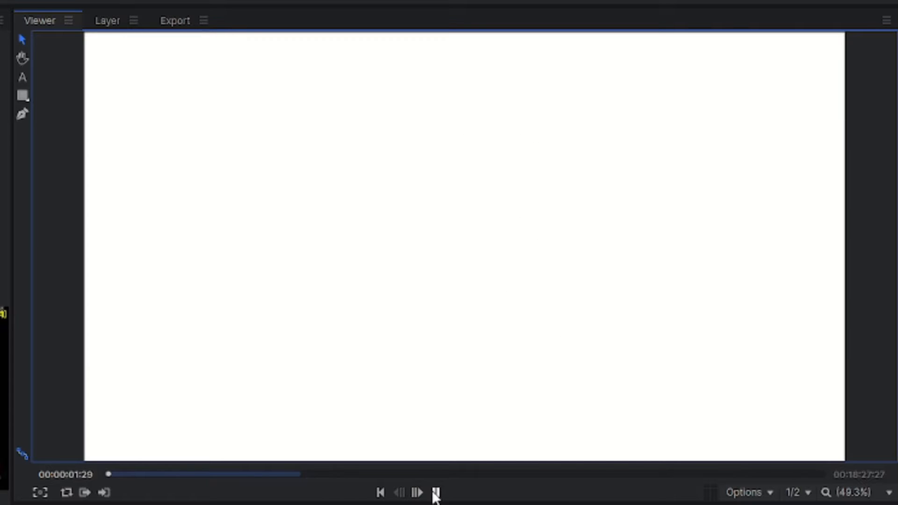
Preview the Cage Reimaged gameplay clip briefly in the Viewer and stop playback.
{"action": "left_click", "coordinate": [418, 493]}
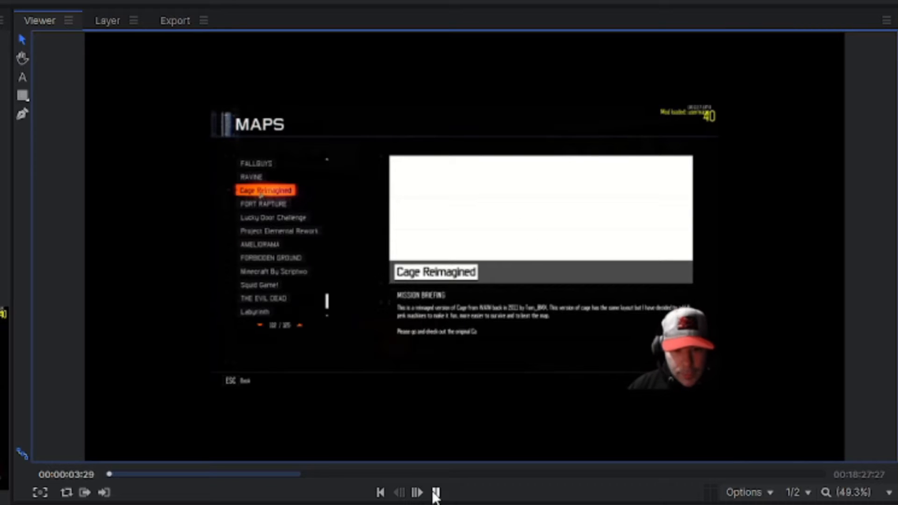
{"action": "left_click", "coordinate": [436, 492]}
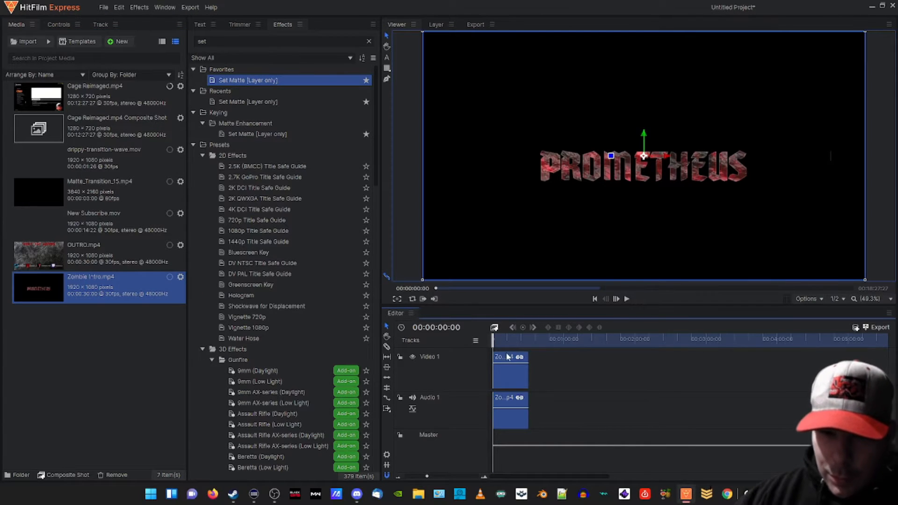
Place Cage Reimaged.mp4 after the intro on Video 1 and select Matte_Transition_15.mp4 in Media.
{"action": "right_click", "coordinate": [509, 371]}
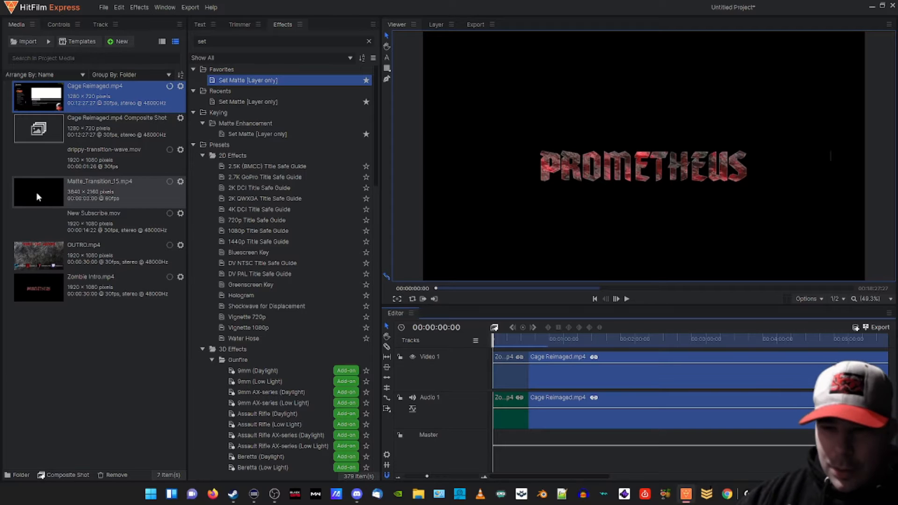
{"action": "mouse_move", "coordinate": [61, 194]}
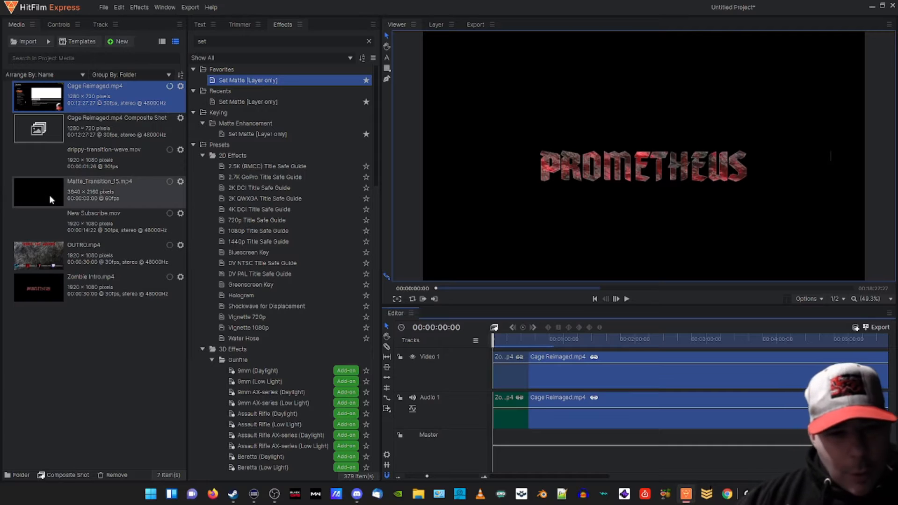
{"action": "left_click", "coordinate": [97, 192]}
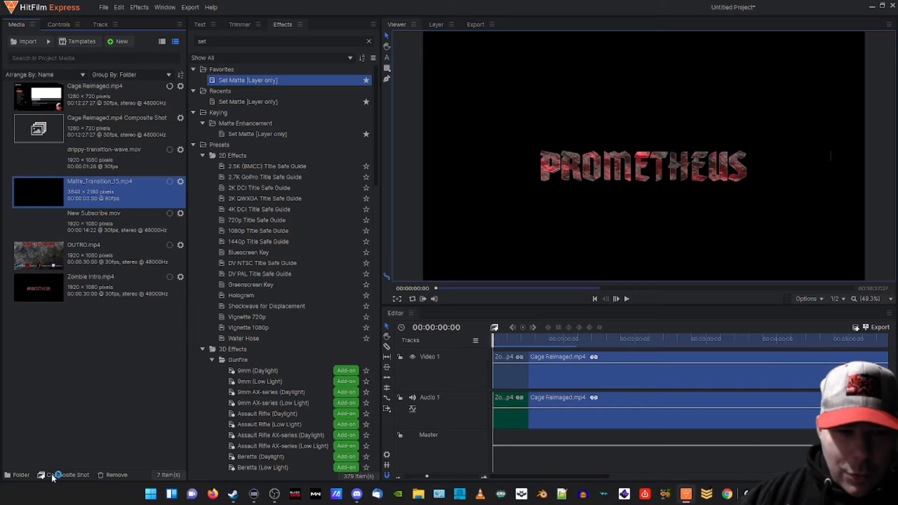
Create a Matte_Transition_15 composite shot and apply the Demult effect to its layer.
{"action": "left_click", "coordinate": [67, 475]}
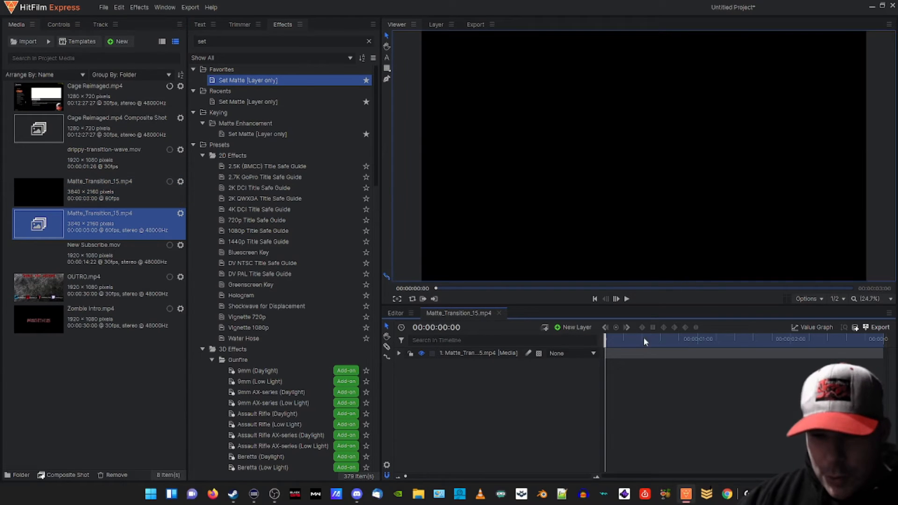
{"action": "left_click", "coordinate": [807, 299]}
{"action": "type", "text": "demul"}
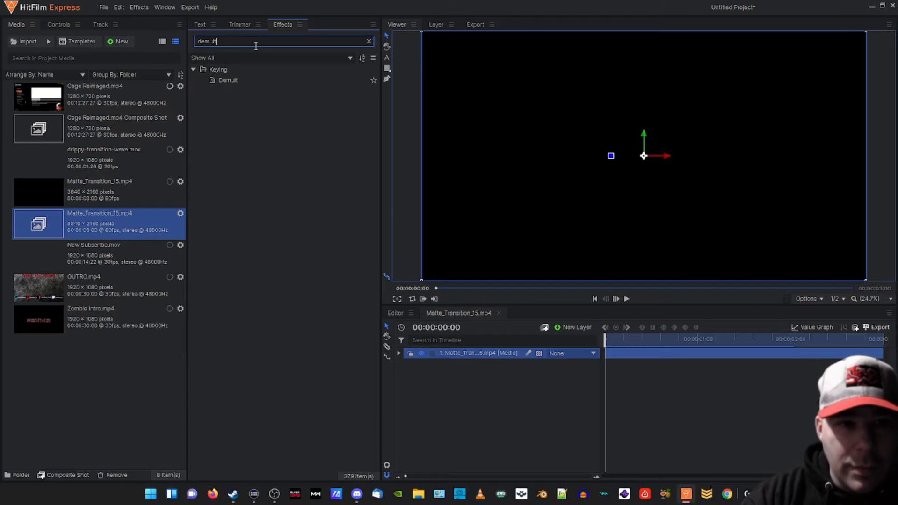
{"action": "left_click", "coordinate": [228, 80]}
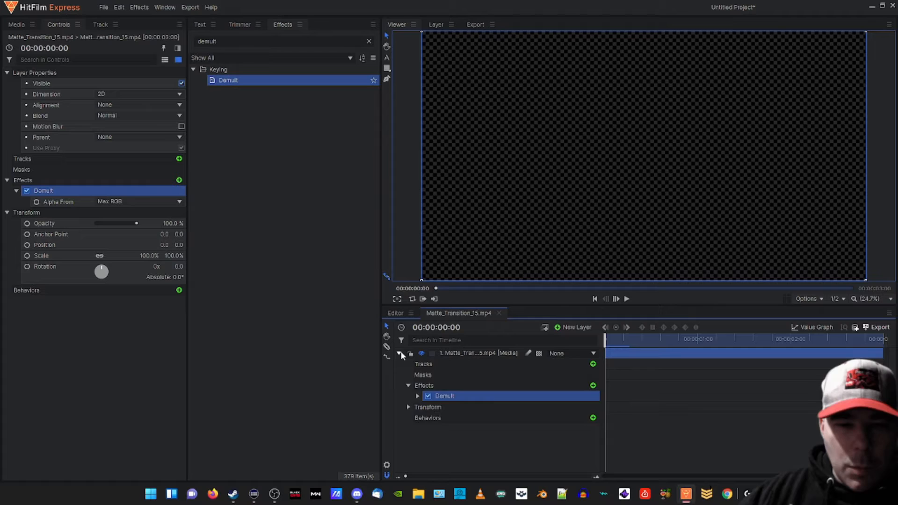
{"action": "left_click", "coordinate": [401, 353]}
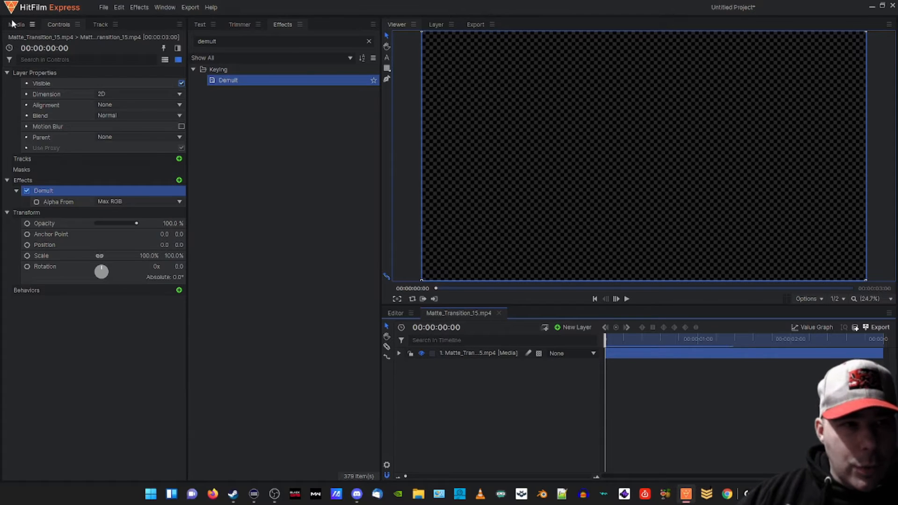
{"action": "left_click", "coordinate": [16, 24]}
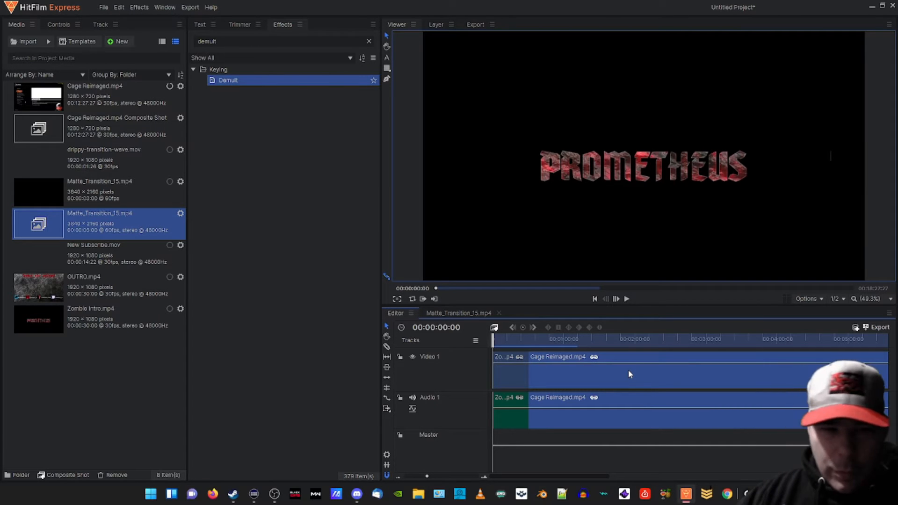
{"action": "mouse_move", "coordinate": [638, 380]}
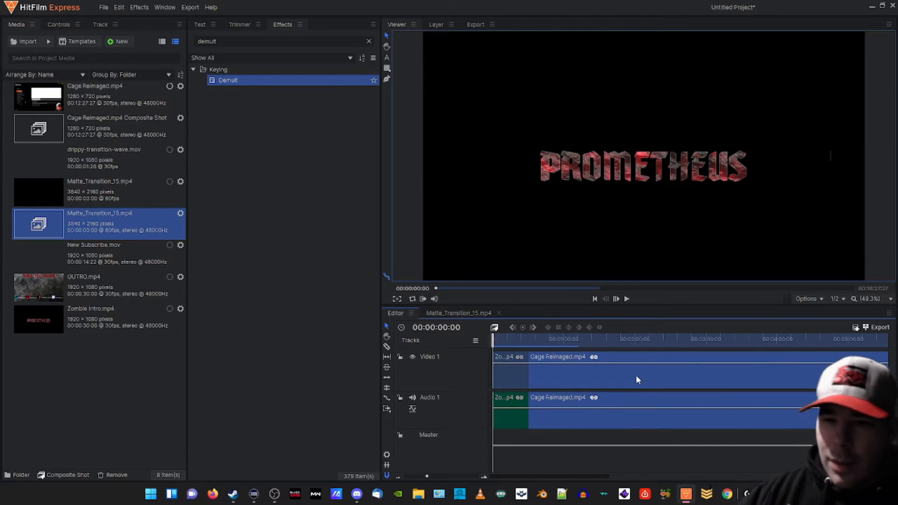
Convert the Cage Reimaged clip into its own composite shot via Make Composite Shot.
{"action": "right_click", "coordinate": [637, 380]}
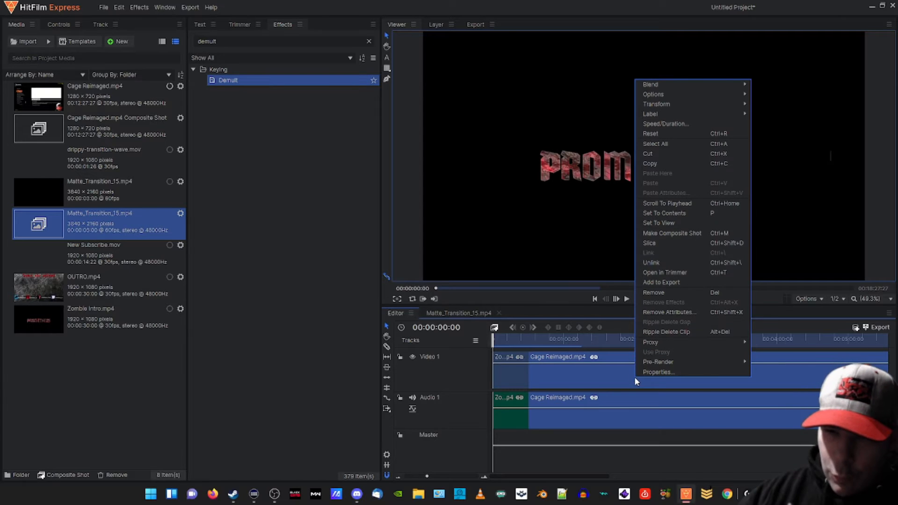
{"action": "left_click", "coordinate": [672, 233]}
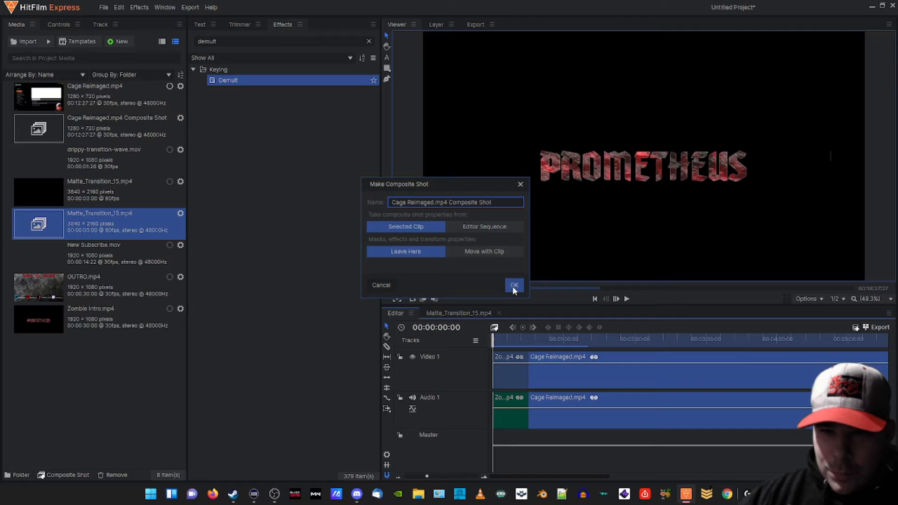
{"action": "left_click", "coordinate": [513, 285]}
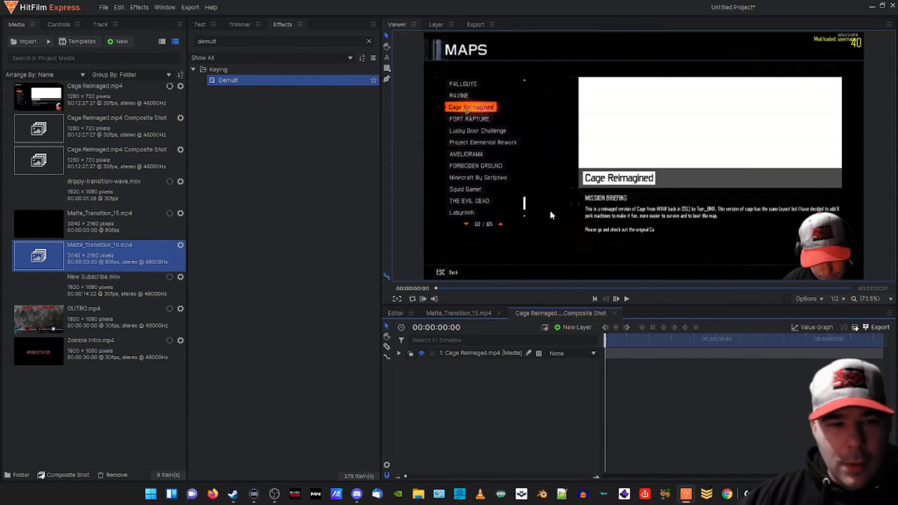
{"action": "mouse_move", "coordinate": [651, 316]}
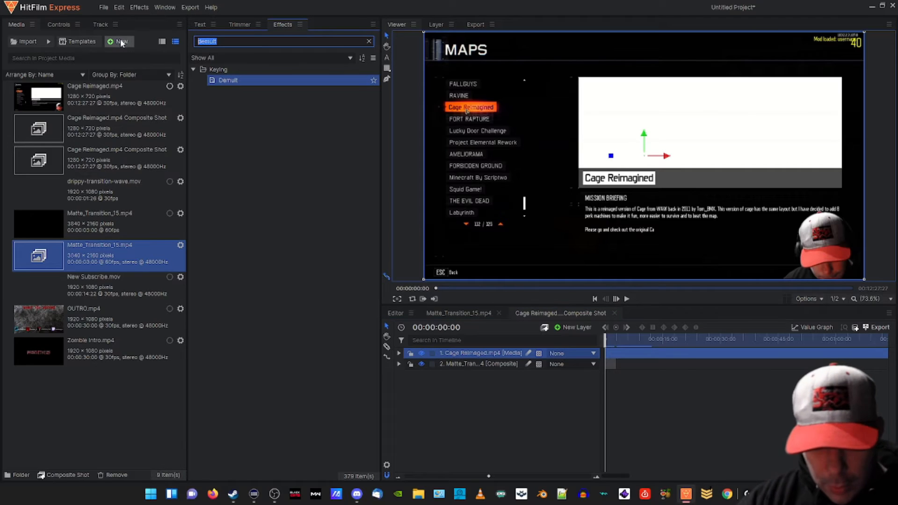
Apply Set Matte to the gameplay layer with Matte_Transition_15.mp4 as its source layer.
{"action": "type", "text": "set matte"}
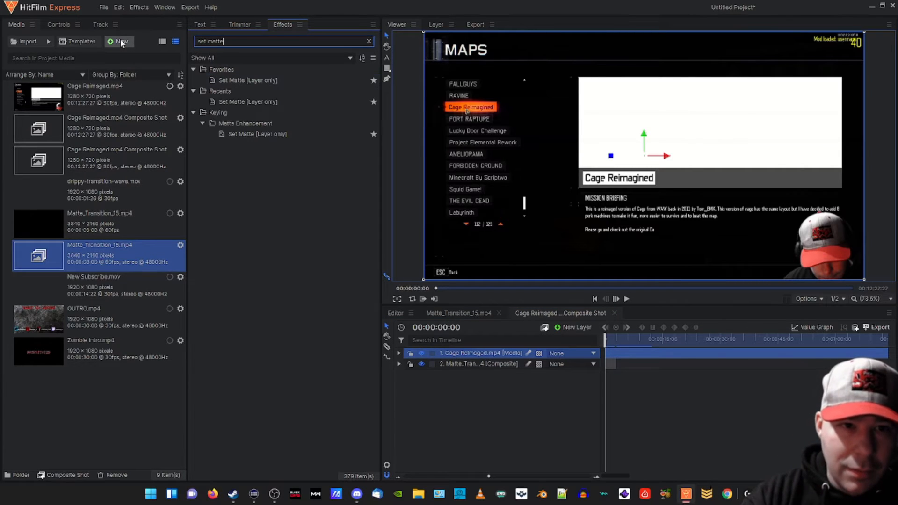
{"action": "left_click", "coordinate": [248, 80]}
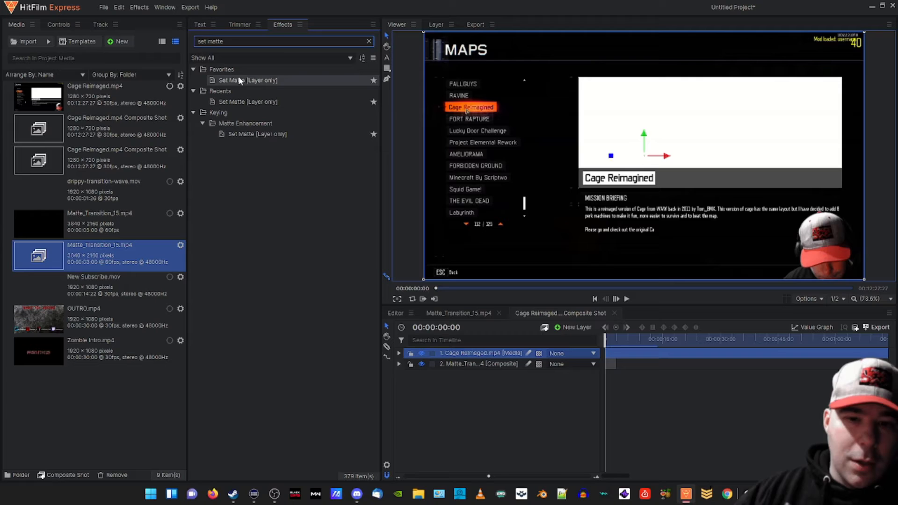
{"action": "left_click", "coordinate": [248, 80]}
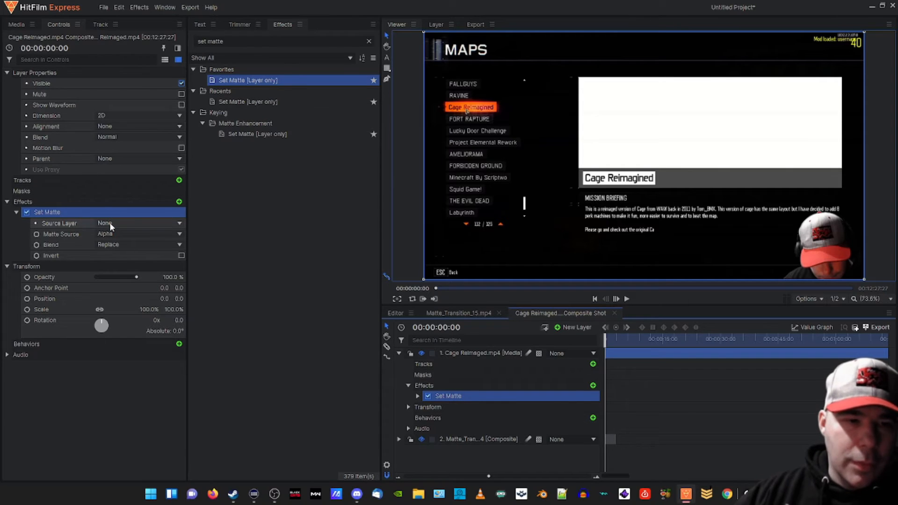
{"action": "left_click", "coordinate": [138, 234]}
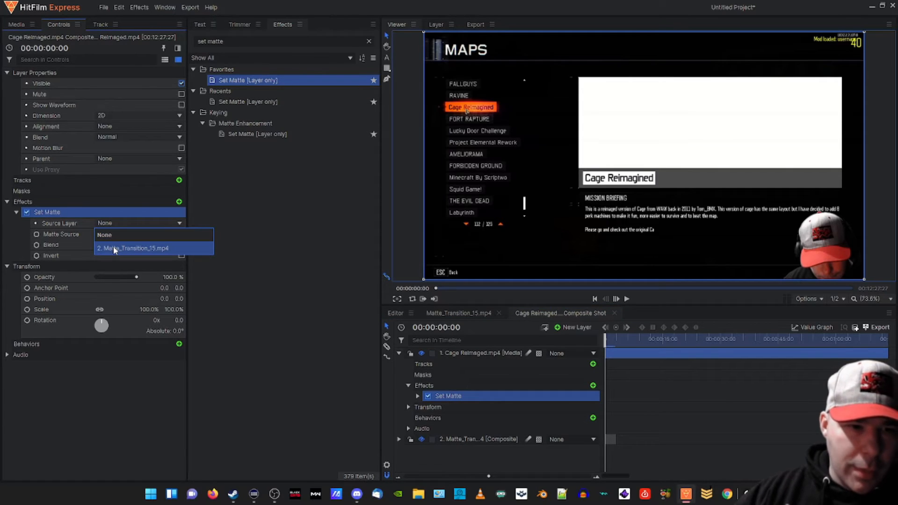
{"action": "left_click", "coordinate": [132, 248]}
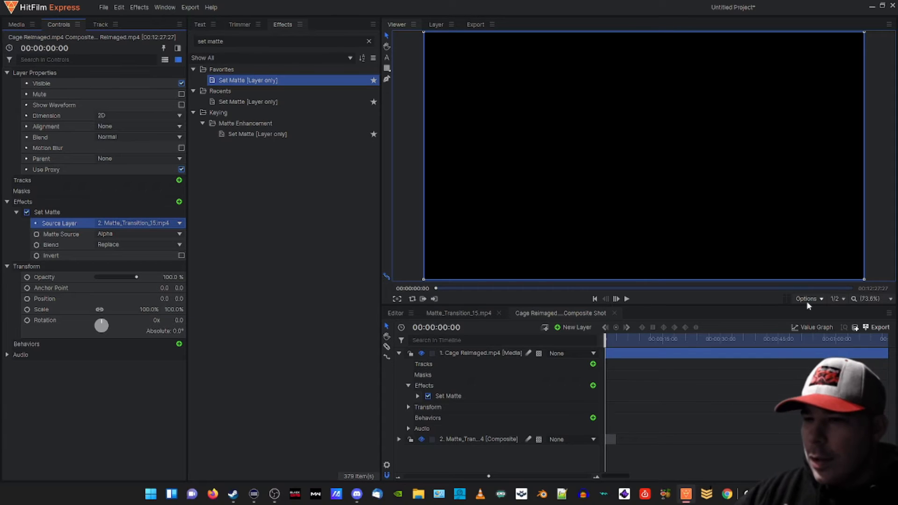
Show transparency as a checkerboard background and move the playhead about two seconds in.
{"action": "left_click", "coordinate": [808, 298]}
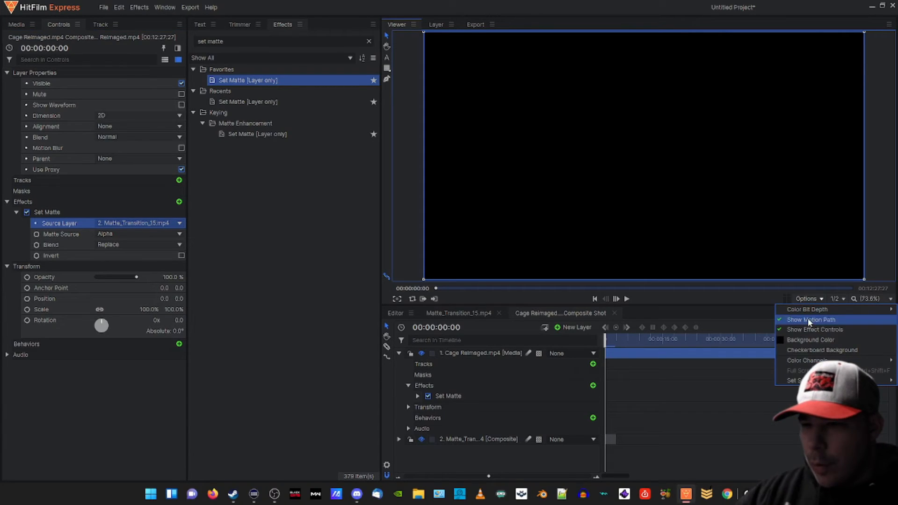
{"action": "left_click", "coordinate": [822, 350]}
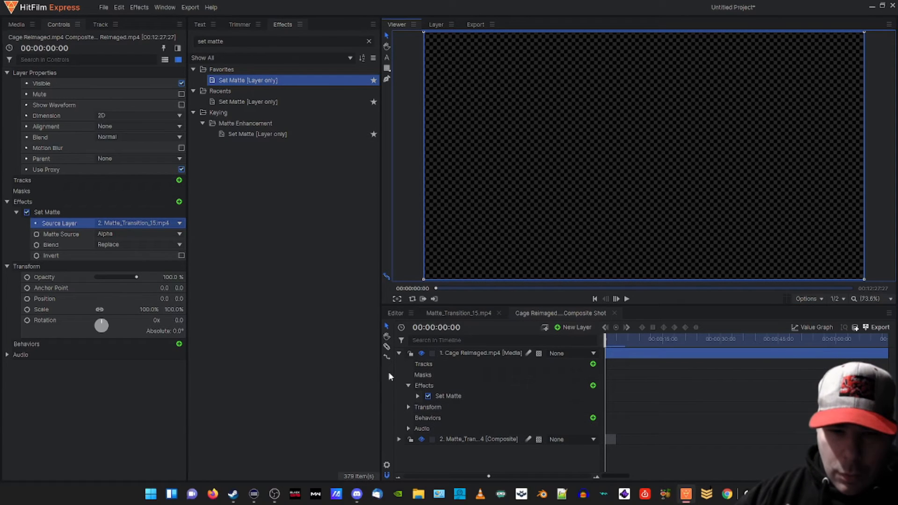
{"action": "left_click", "coordinate": [399, 353]}
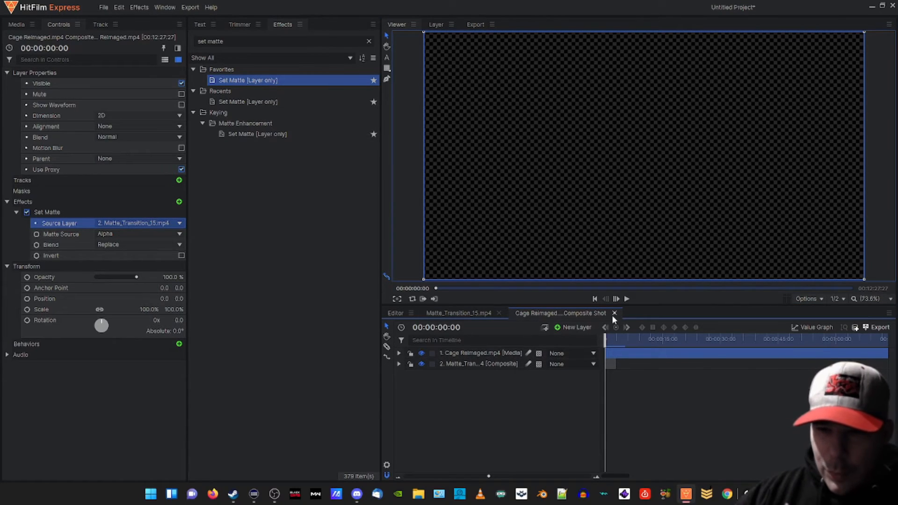
{"action": "left_click", "coordinate": [626, 299]}
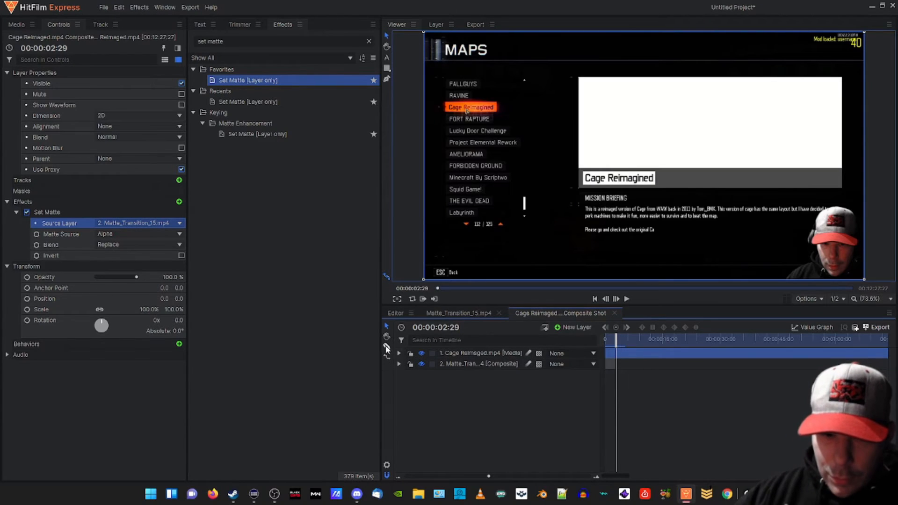
Duplicate the Cage Reimaged layer, disable its Set Matte, and preview the composite.
{"action": "left_click", "coordinate": [618, 354]}
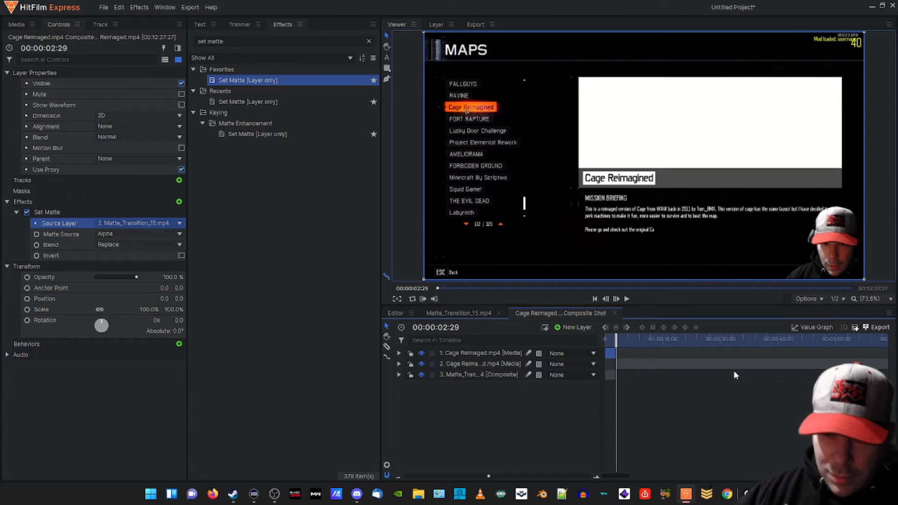
{"action": "left_click", "coordinate": [399, 364]}
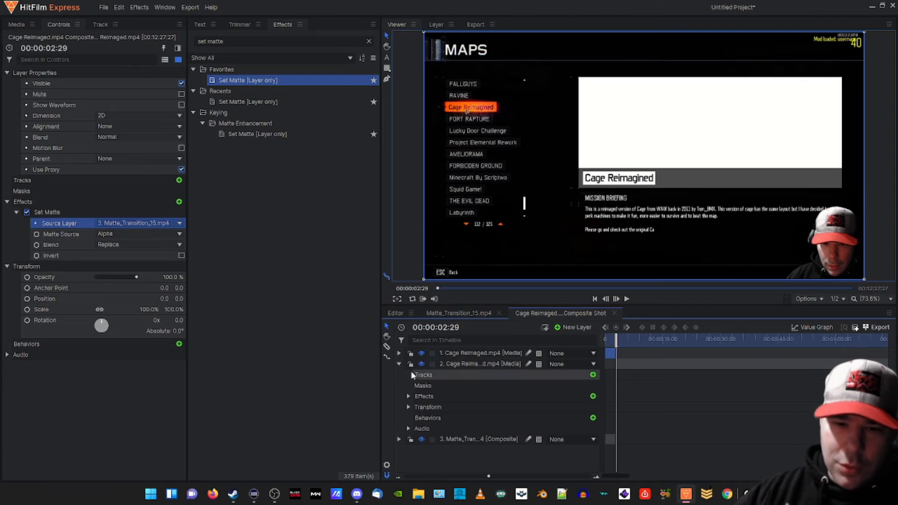
{"action": "left_click", "coordinate": [409, 396]}
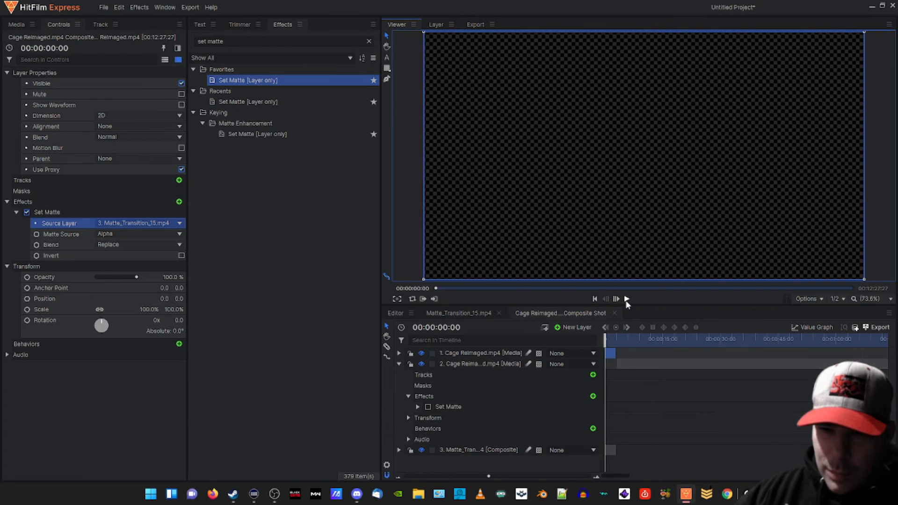
{"action": "left_click", "coordinate": [626, 298]}
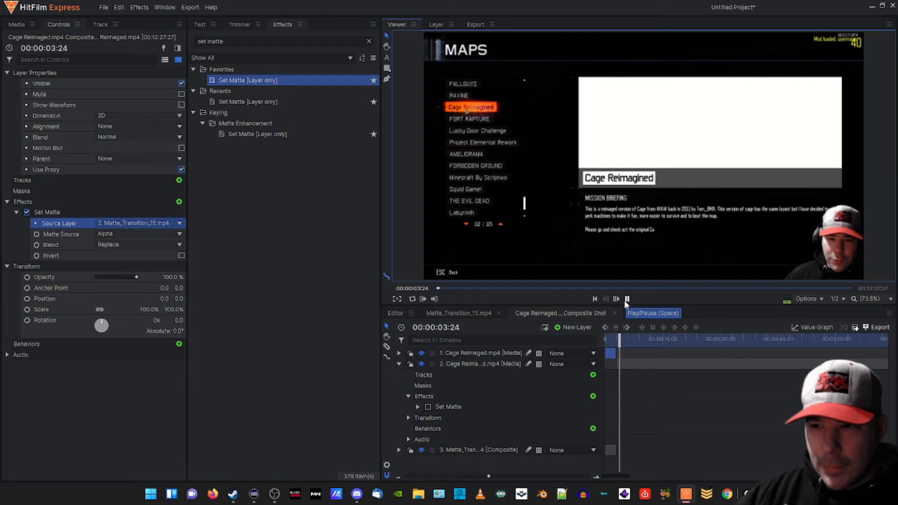
{"action": "left_click", "coordinate": [628, 299]}
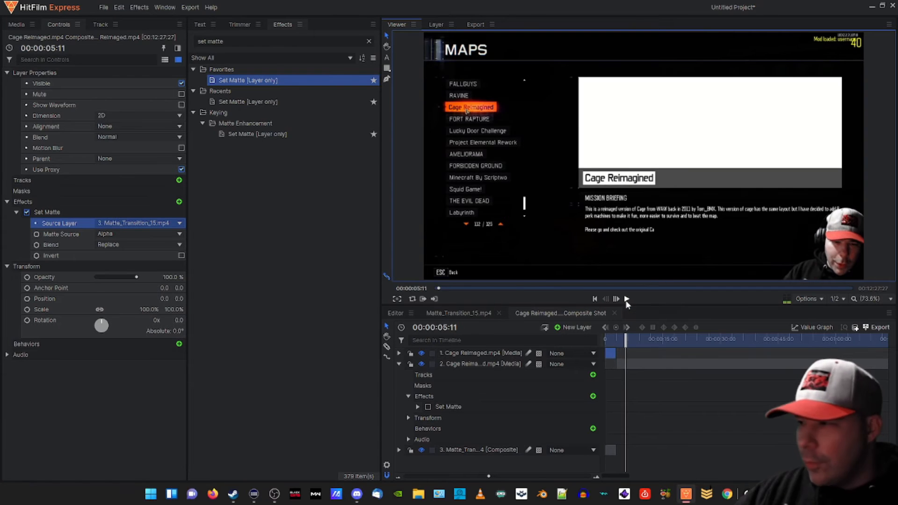
{"action": "mouse_move", "coordinate": [636, 295]}
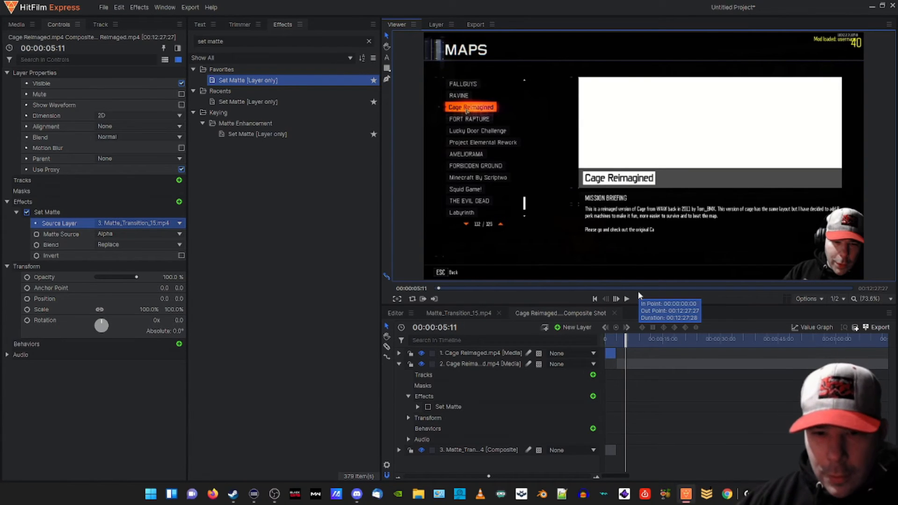
{"action": "mouse_move", "coordinate": [410, 312]}
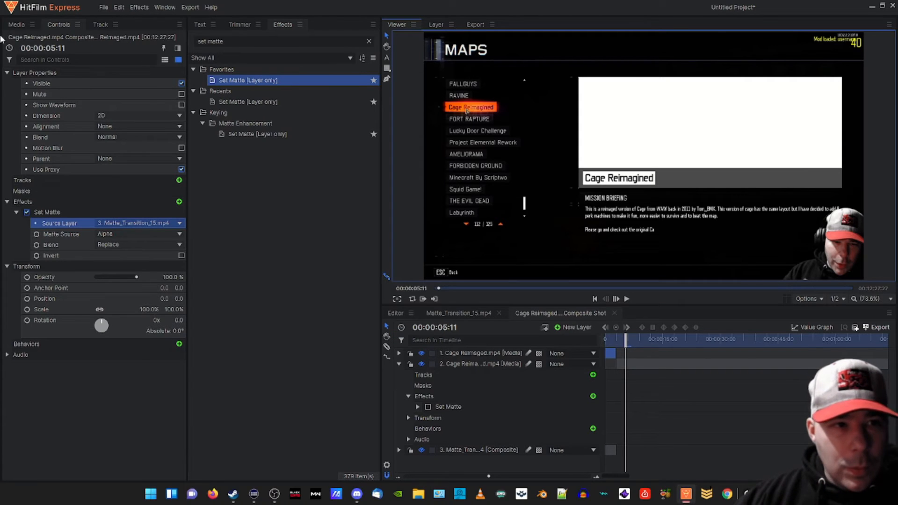
Place the Cage Reimaged composite shot after the Zombie Intro, overlapping slightly, and scrub to check.
{"action": "left_click", "coordinate": [17, 24]}
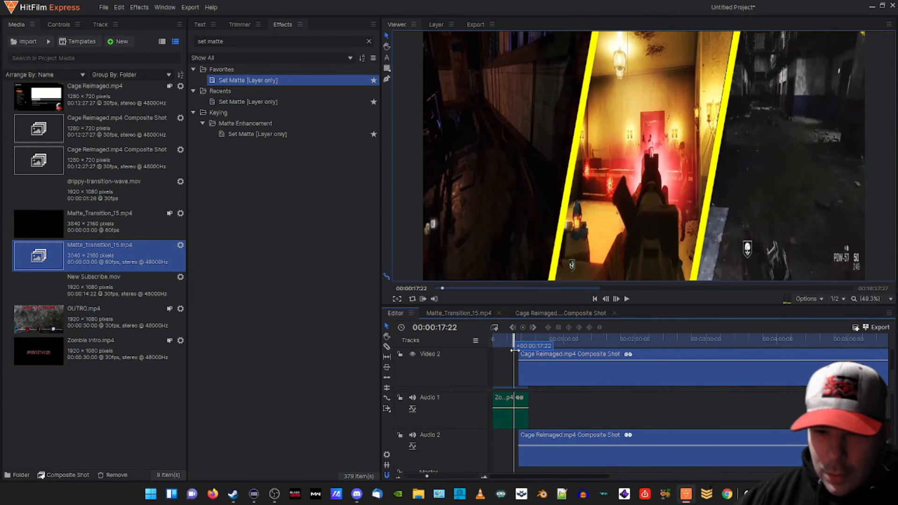
{"action": "left_click", "coordinate": [626, 299]}
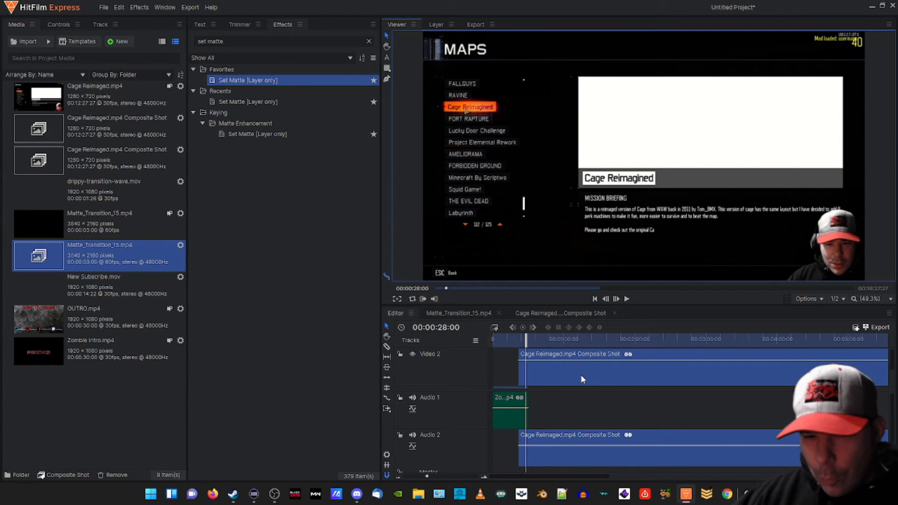
{"action": "mouse_move", "coordinate": [635, 385]}
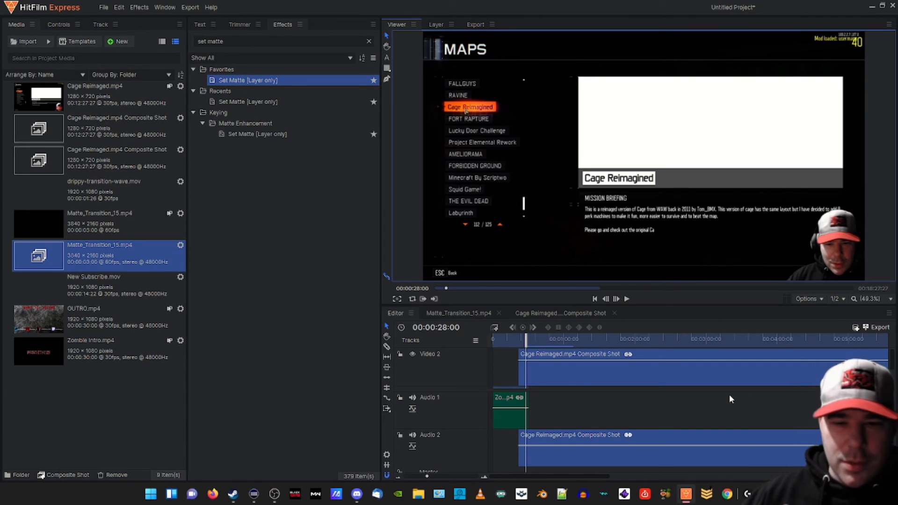
{"action": "mouse_move", "coordinate": [459, 494]}
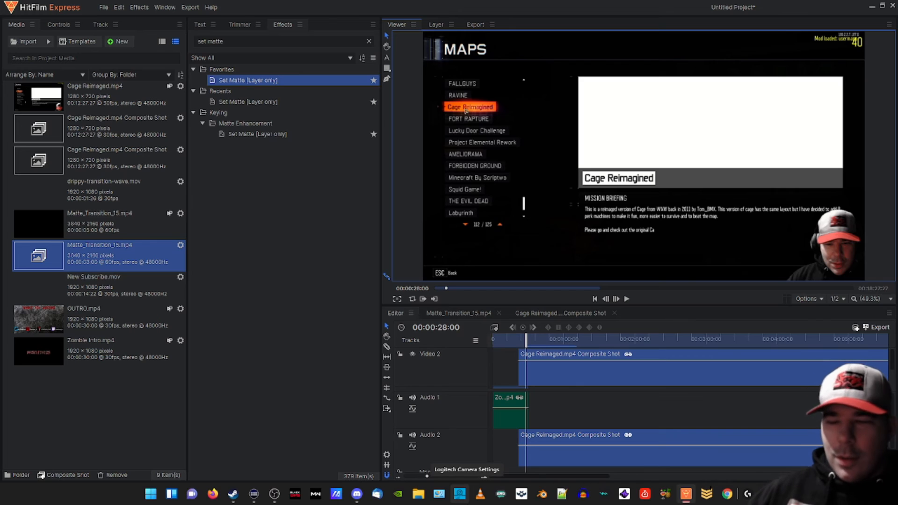